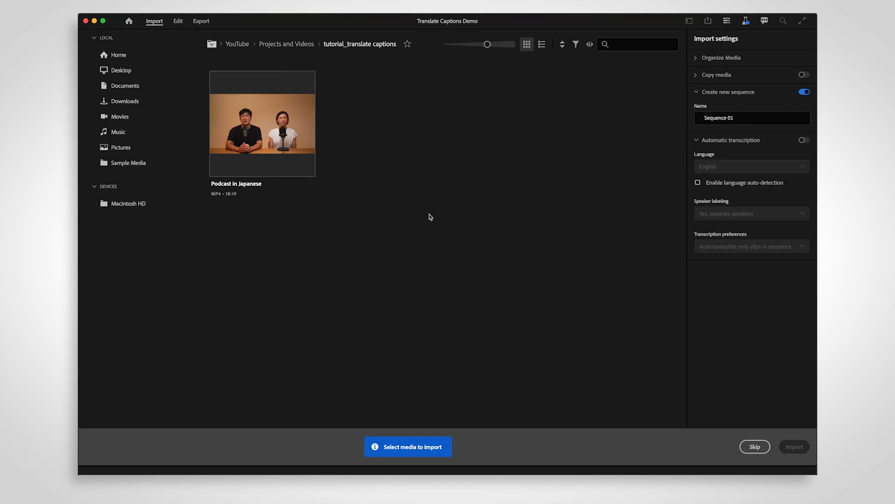
Import the Podcast in Japanese clip with automatic transcription set to Japanese
{"action": "left_click", "coordinate": [262, 124]}
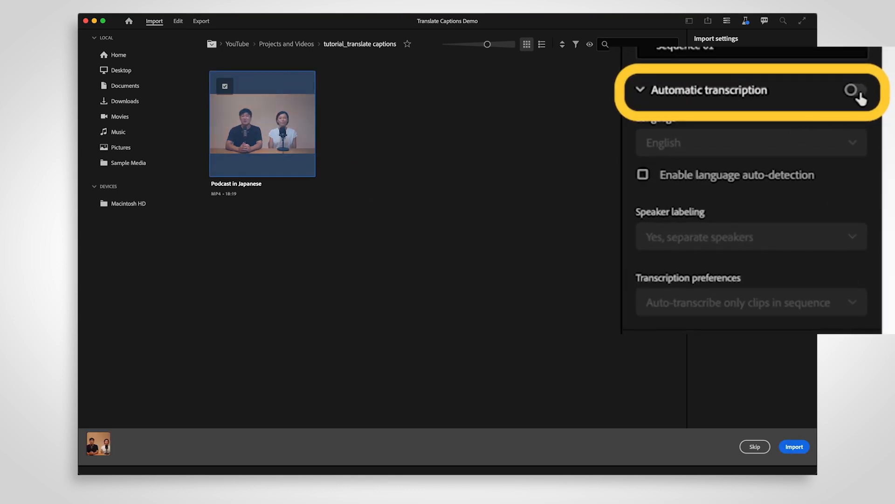
{"action": "left_click", "coordinate": [852, 89]}
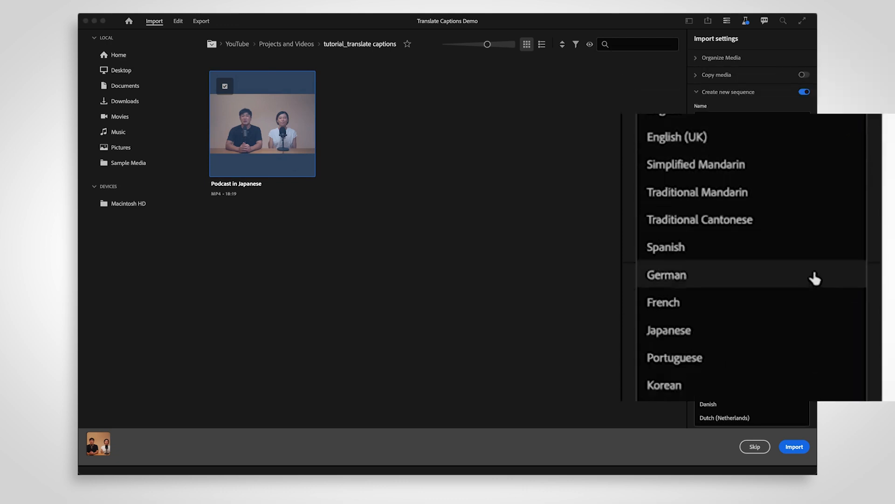
{"action": "left_click", "coordinate": [668, 330]}
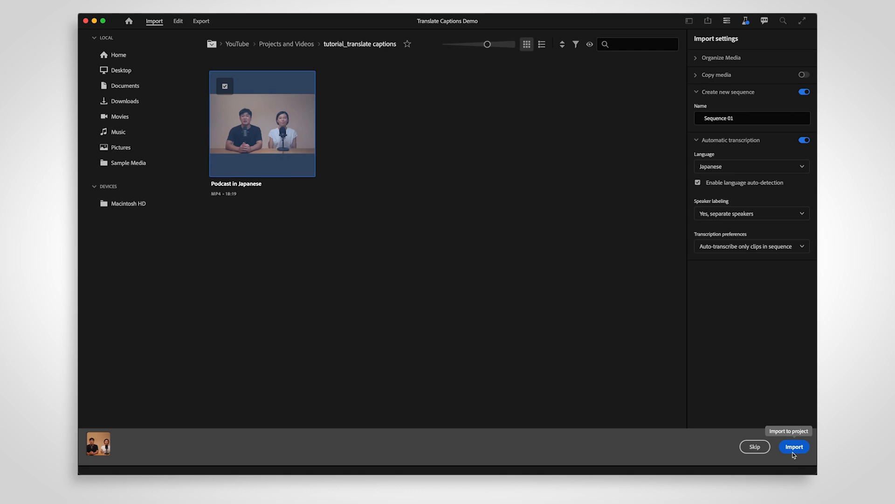
{"action": "left_click", "coordinate": [794, 446]}
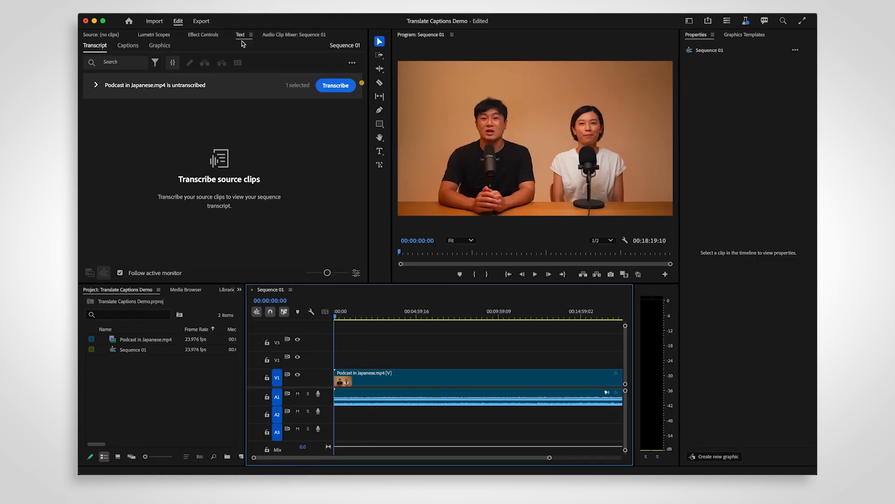
{"action": "mouse_move", "coordinate": [334, 87]}
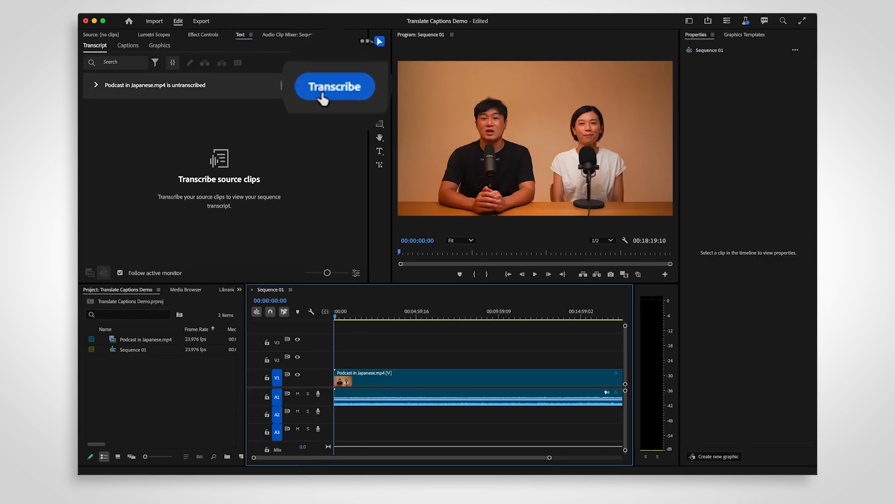
Transcribe the podcast clip's audio into a speaker-labelled Japanese transcript
{"action": "left_click", "coordinate": [335, 87]}
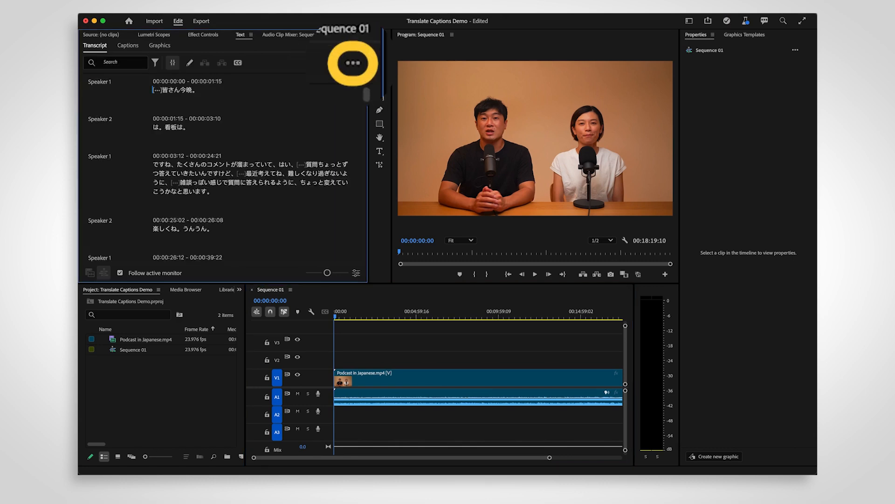
Generate a static transcript with the transcription language set to Japanese
{"action": "left_click", "coordinate": [350, 62]}
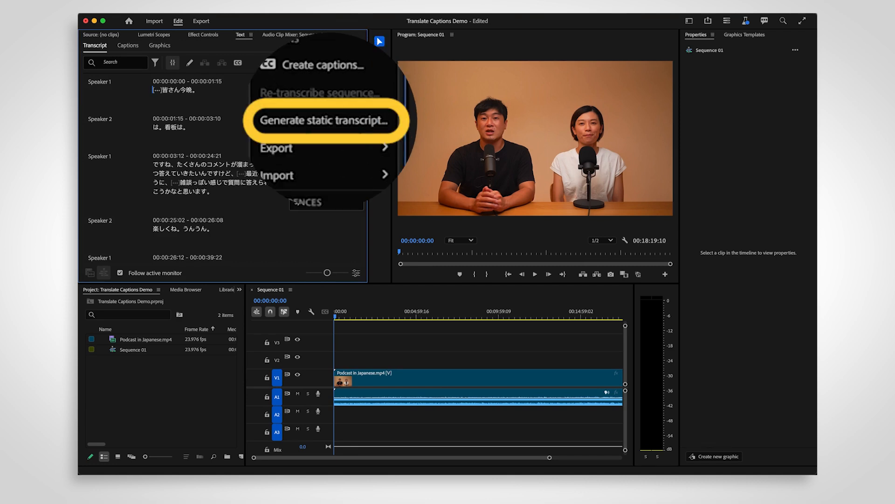
{"action": "left_click", "coordinate": [324, 120]}
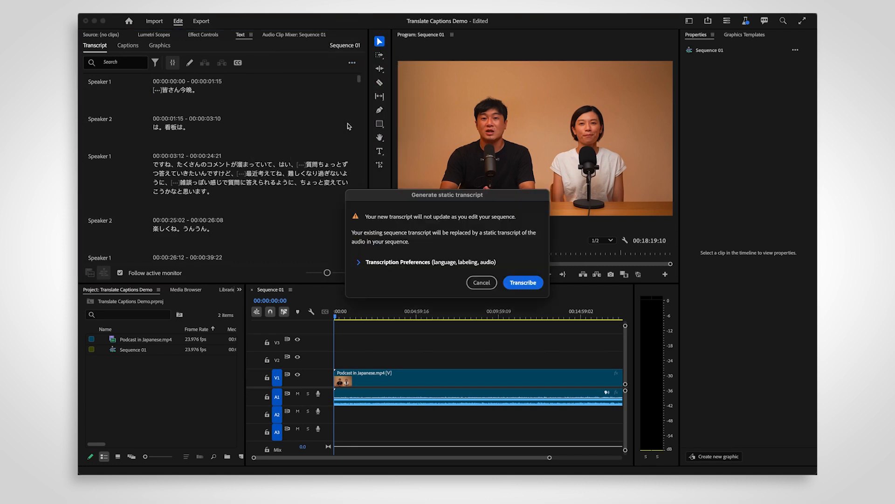
{"action": "left_click", "coordinate": [428, 261]}
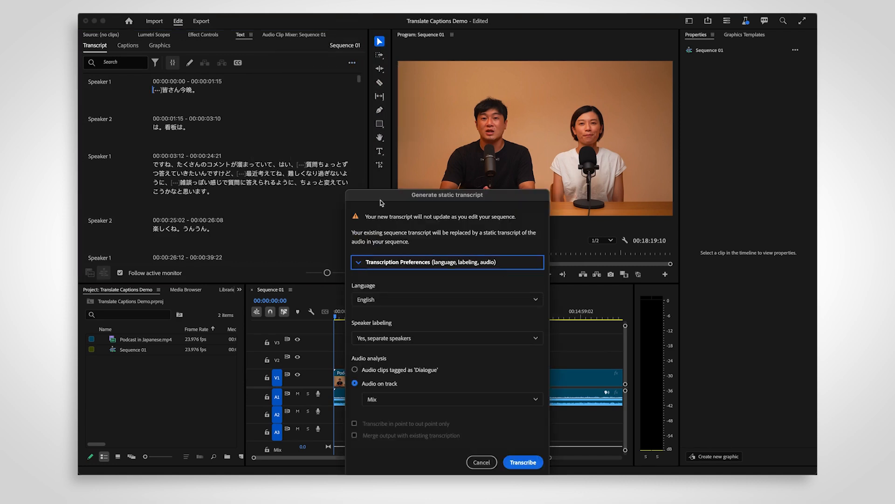
{"action": "left_click", "coordinate": [445, 298]}
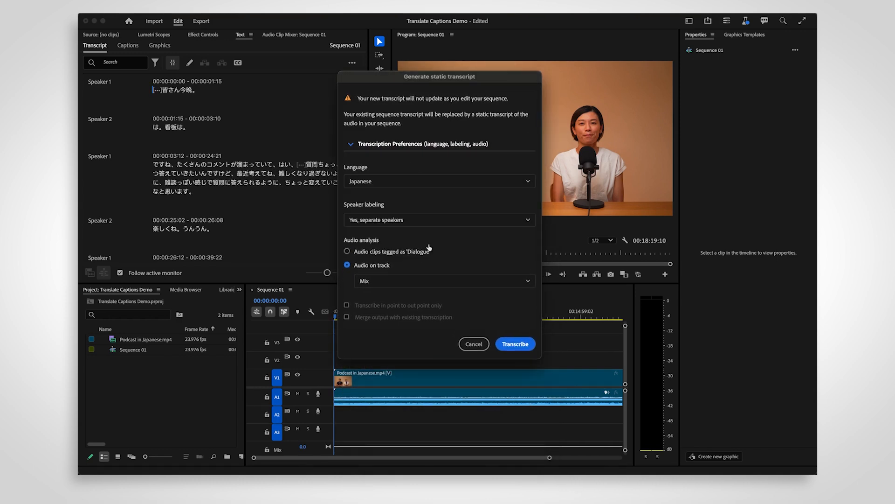
{"action": "left_click", "coordinate": [514, 343]}
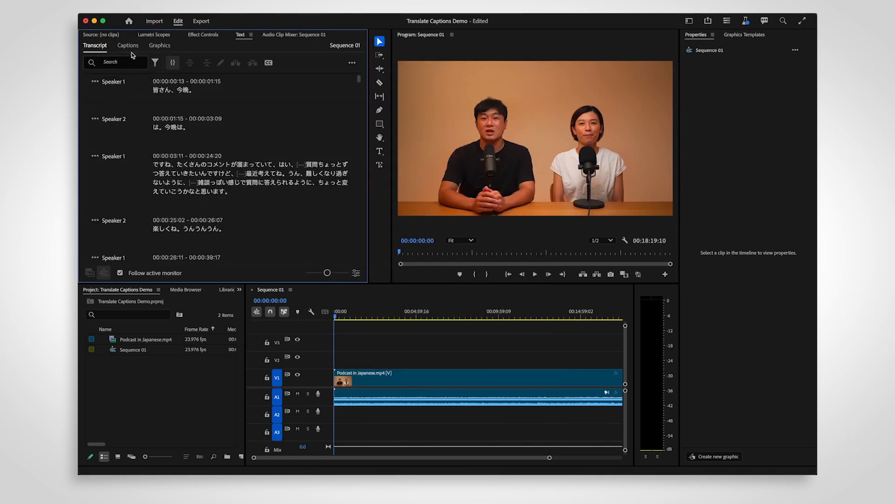
Create Japanese captions from the transcript in the Captions panel
{"action": "left_click", "coordinate": [128, 45]}
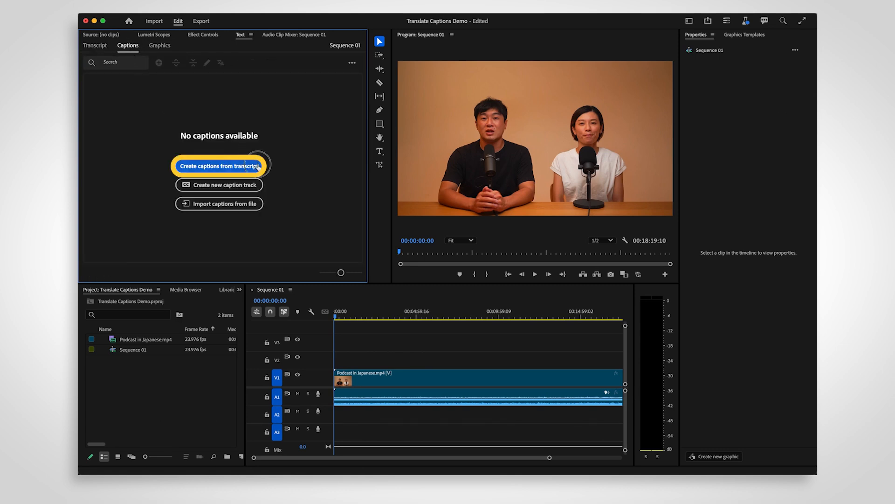
{"action": "left_click", "coordinate": [218, 166]}
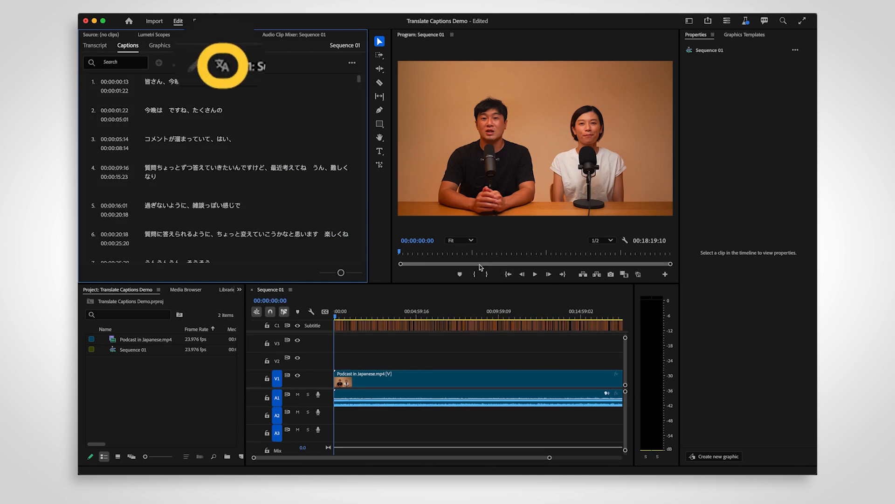
{"action": "mouse_move", "coordinate": [222, 65]}
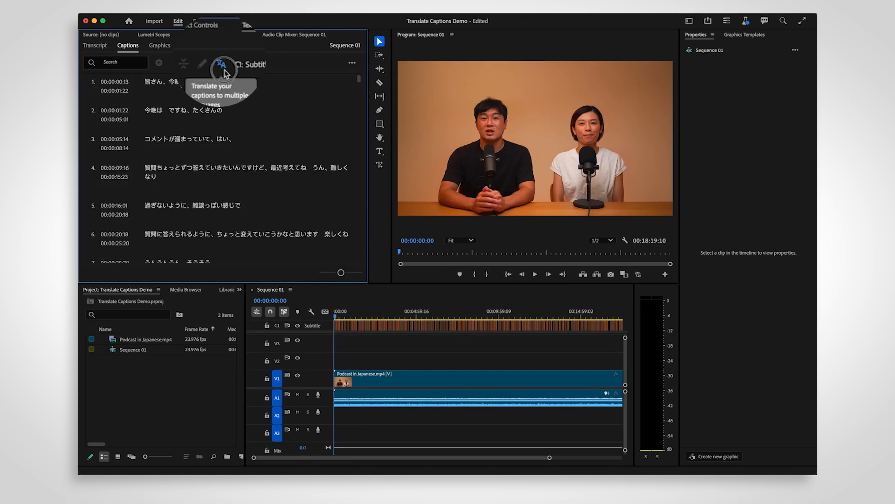
Translate the captions with English and Spanish as target languages
{"action": "left_click", "coordinate": [221, 63]}
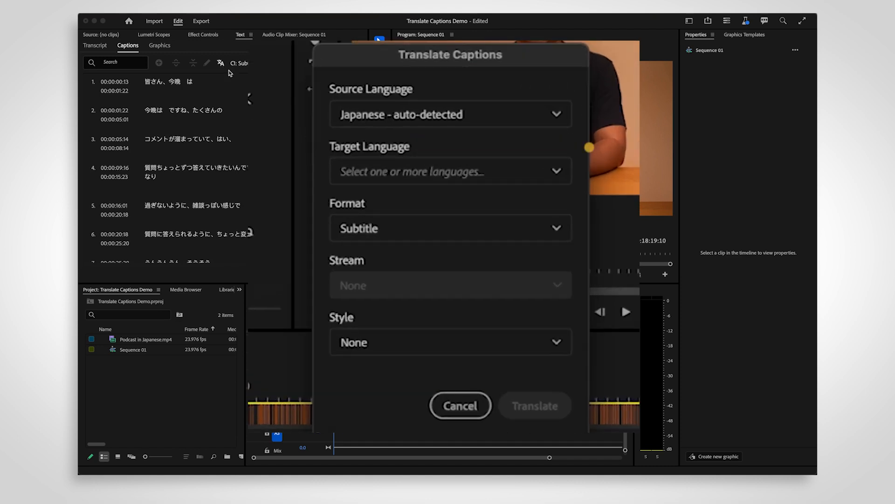
{"action": "left_click", "coordinate": [450, 171]}
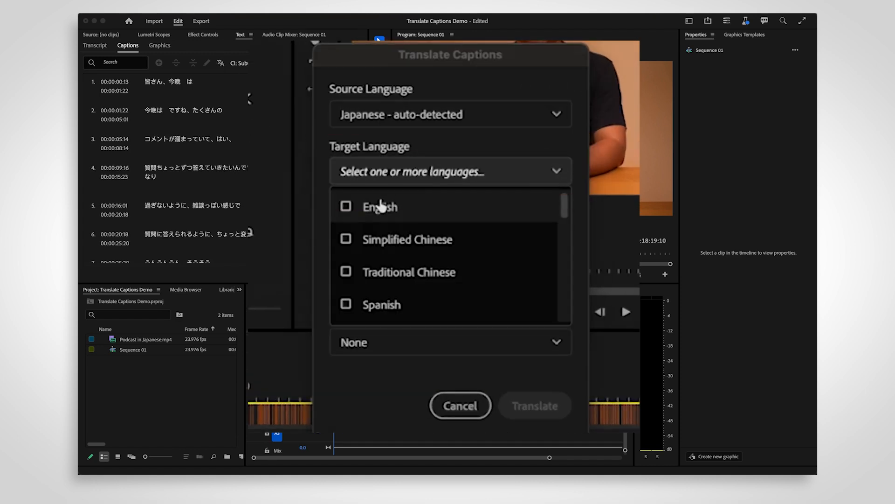
{"action": "left_click", "coordinate": [346, 206]}
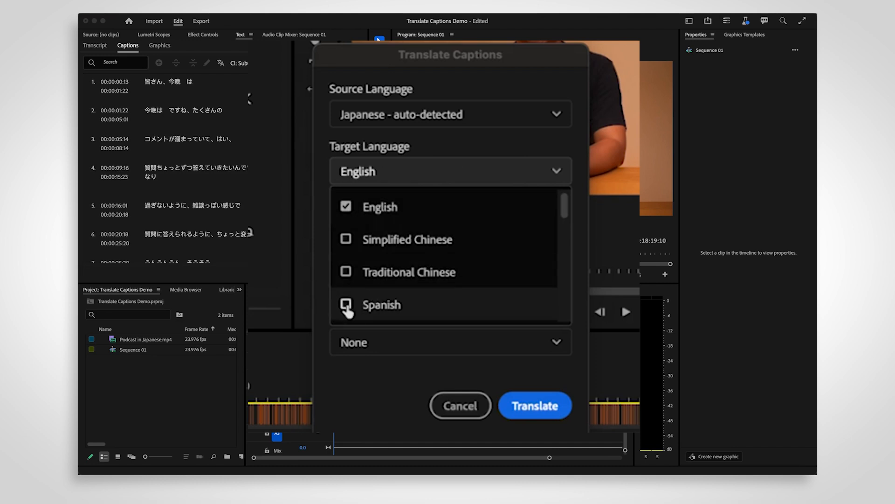
{"action": "left_click", "coordinate": [346, 305]}
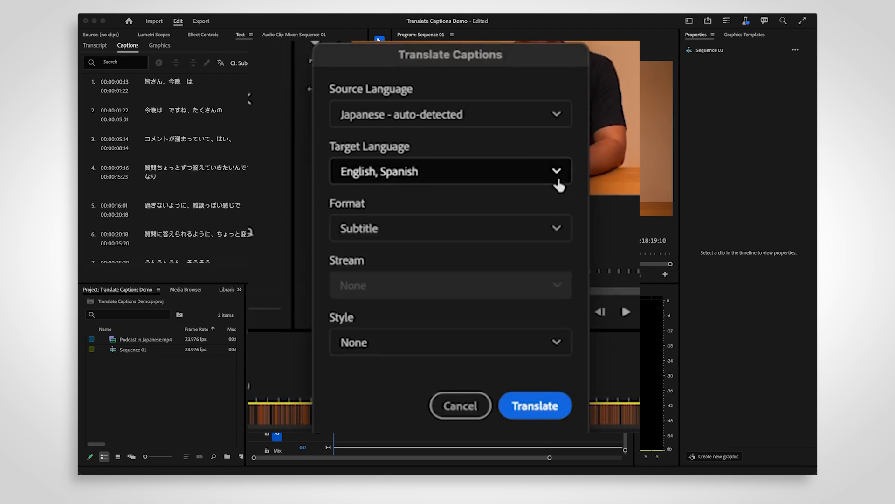
{"action": "left_click", "coordinate": [533, 405]}
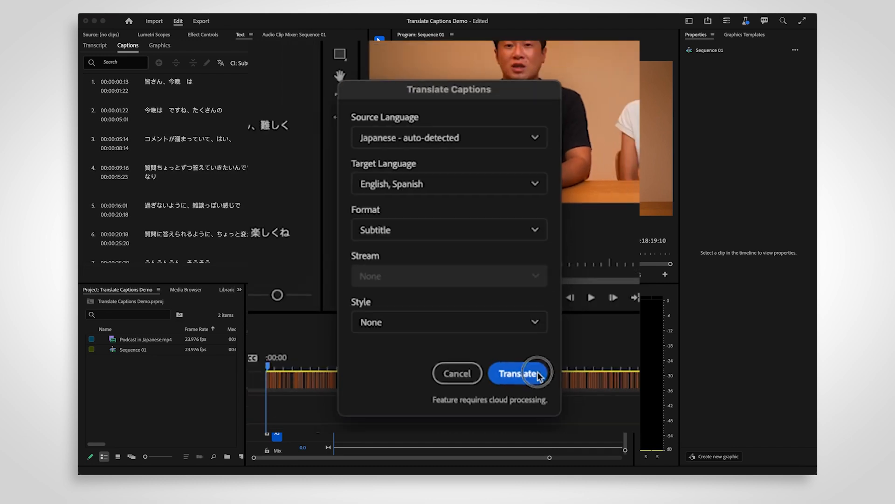
{"action": "left_click", "coordinate": [518, 373]}
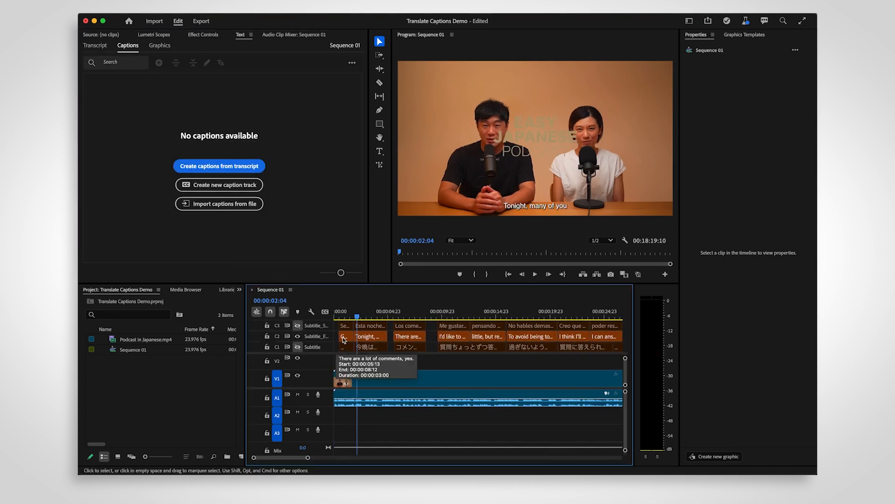
Select a caption clip on the C3 Subtitle_Spanish track to review its captions
{"action": "left_click", "coordinate": [370, 325]}
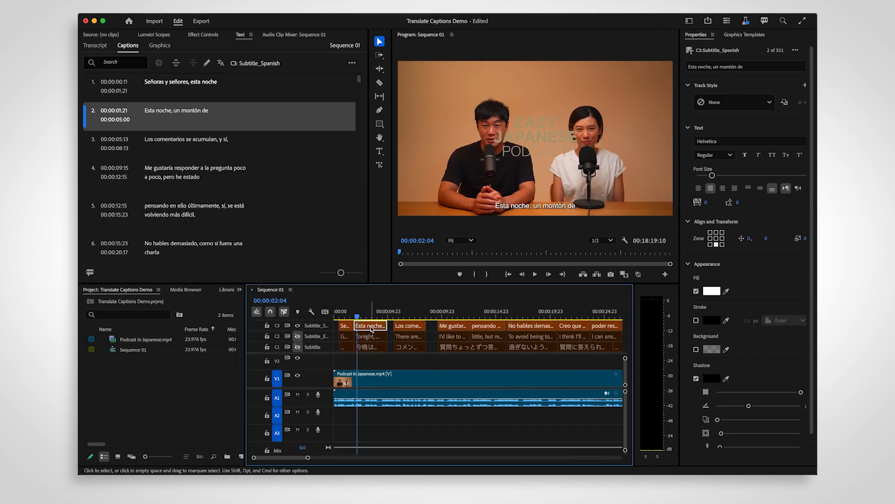